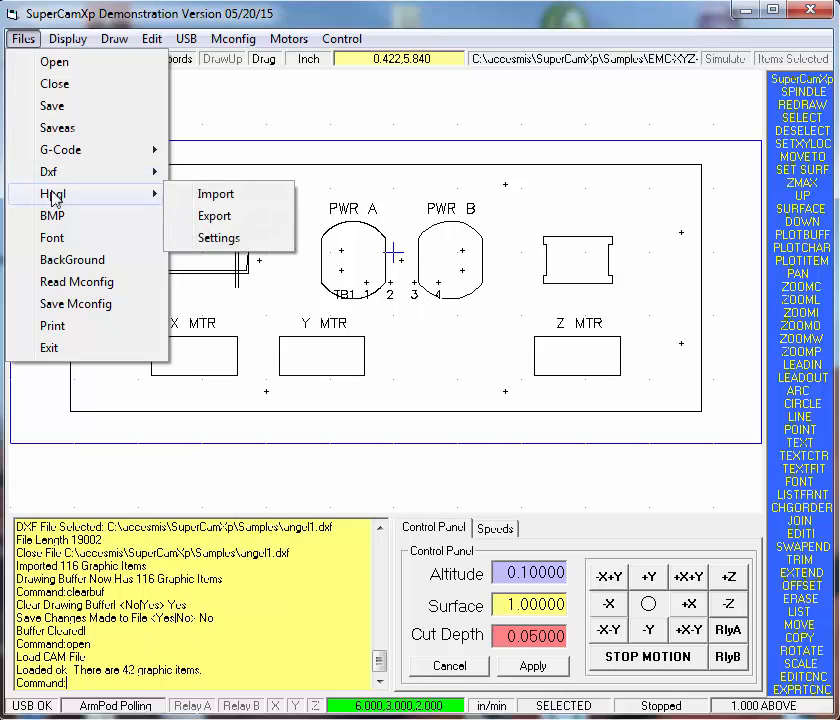
Step: Bring up the Export HPGL File dialog from Files > Hpgl
{"action": "left_click", "coordinate": [214, 216]}
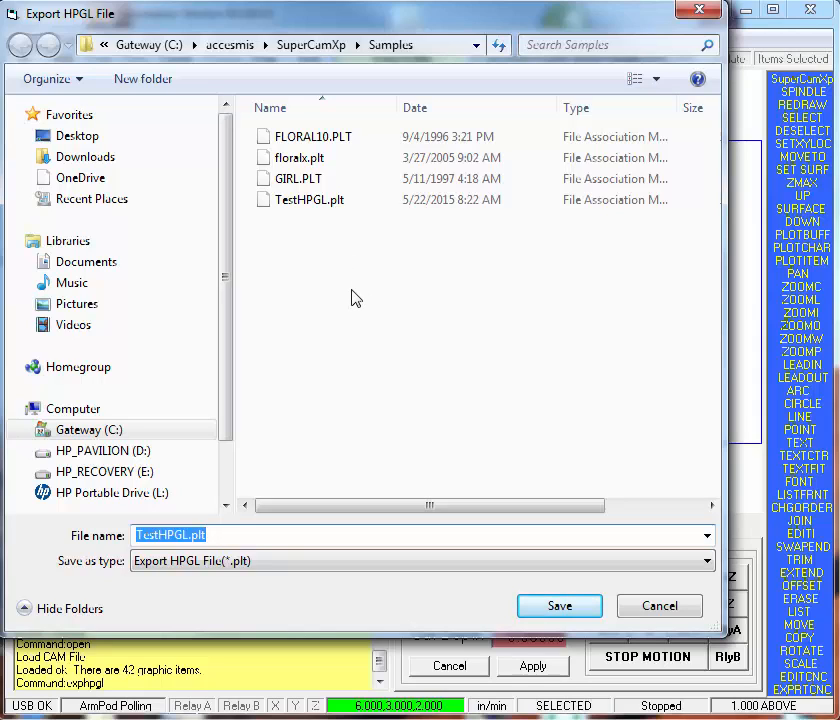
Step: Save the drawing as TestHPGL.plt in the Samples folder
{"action": "left_click", "coordinate": [308, 200]}
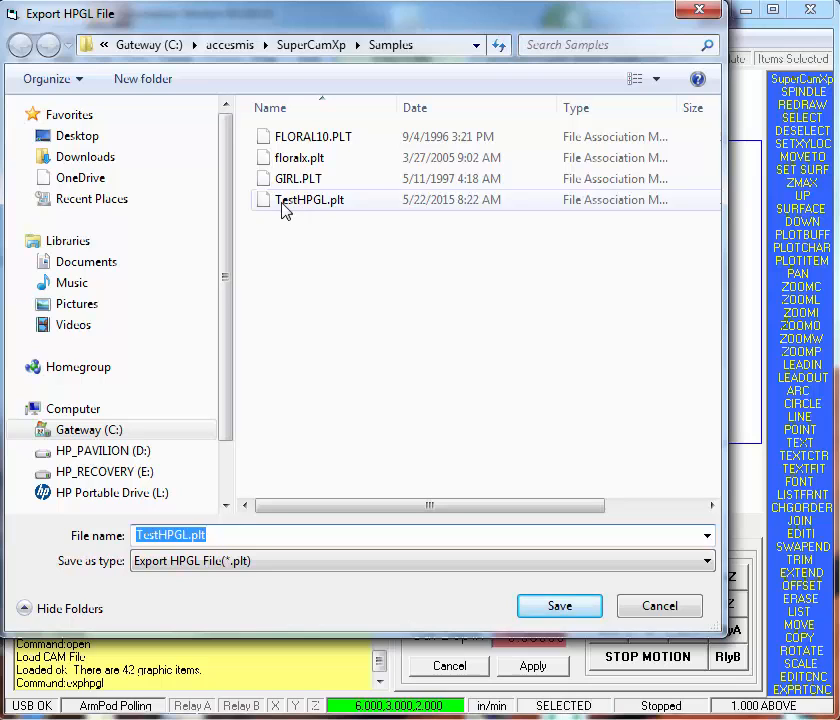
{"action": "left_click", "coordinate": [310, 200]}
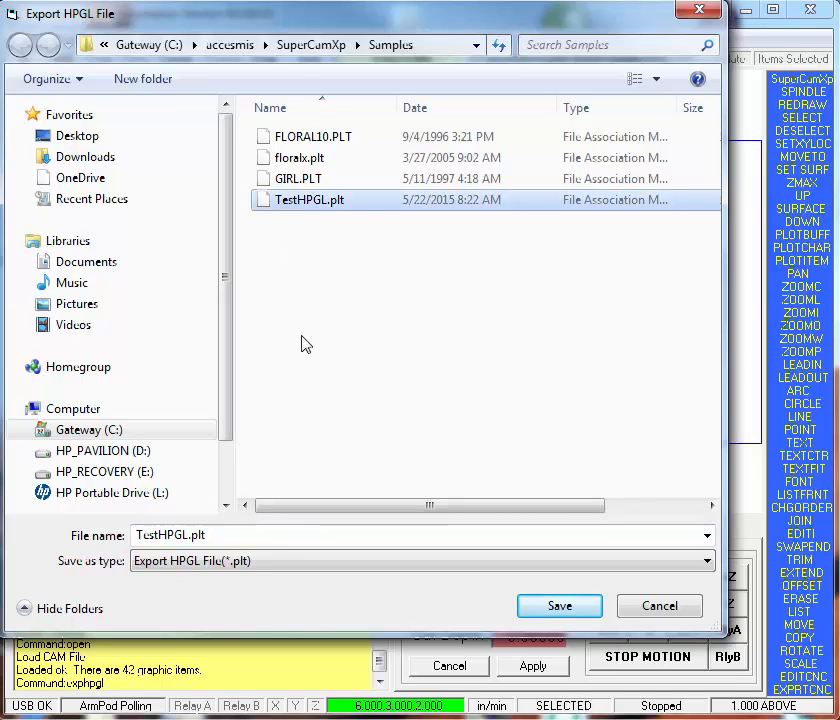
{"action": "left_click", "coordinate": [560, 606]}
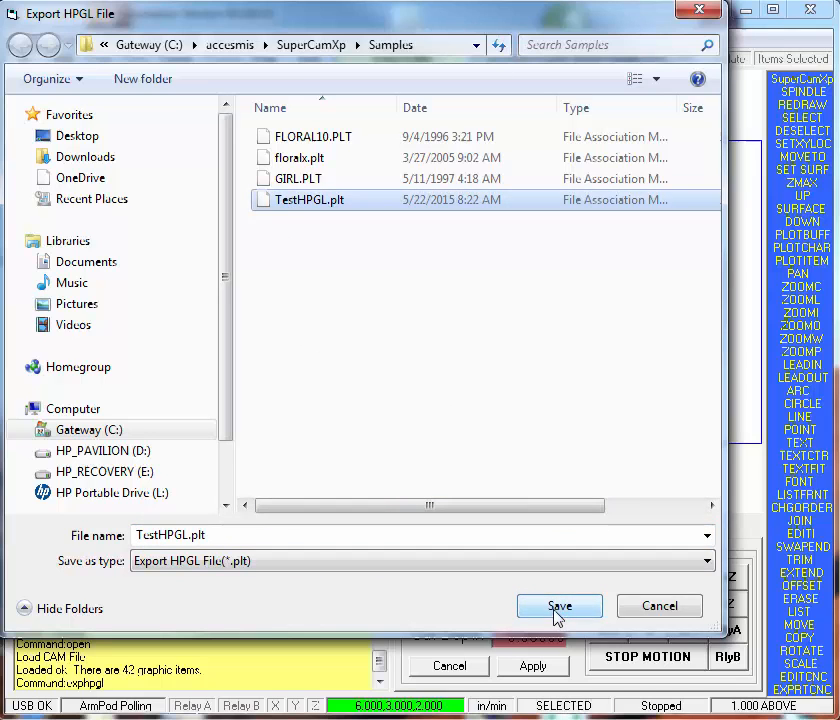
{"action": "left_click", "coordinate": [560, 608]}
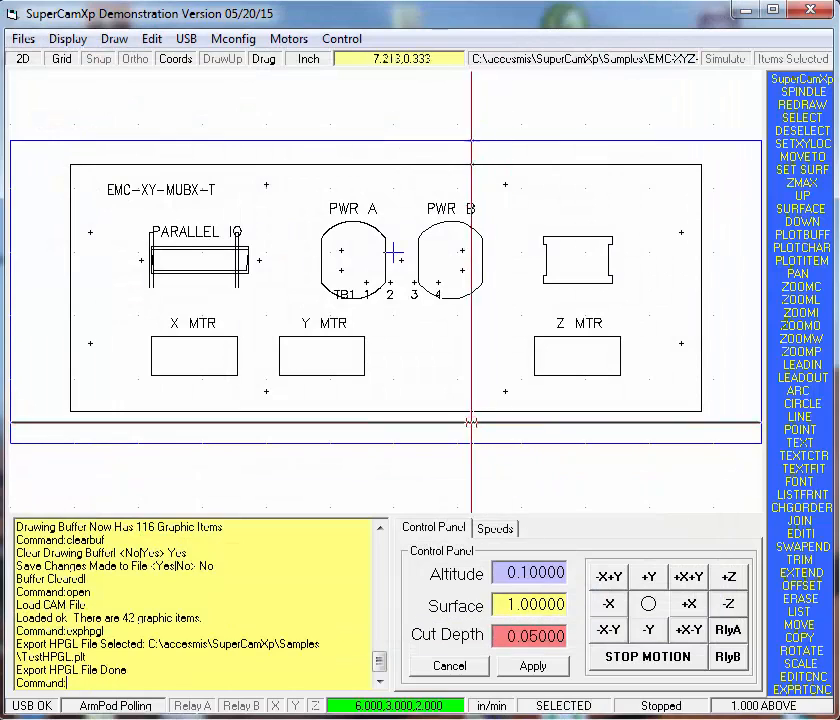
{"action": "mouse_move", "coordinate": [548, 444]}
{"action": "type", "text": "hpgl"}
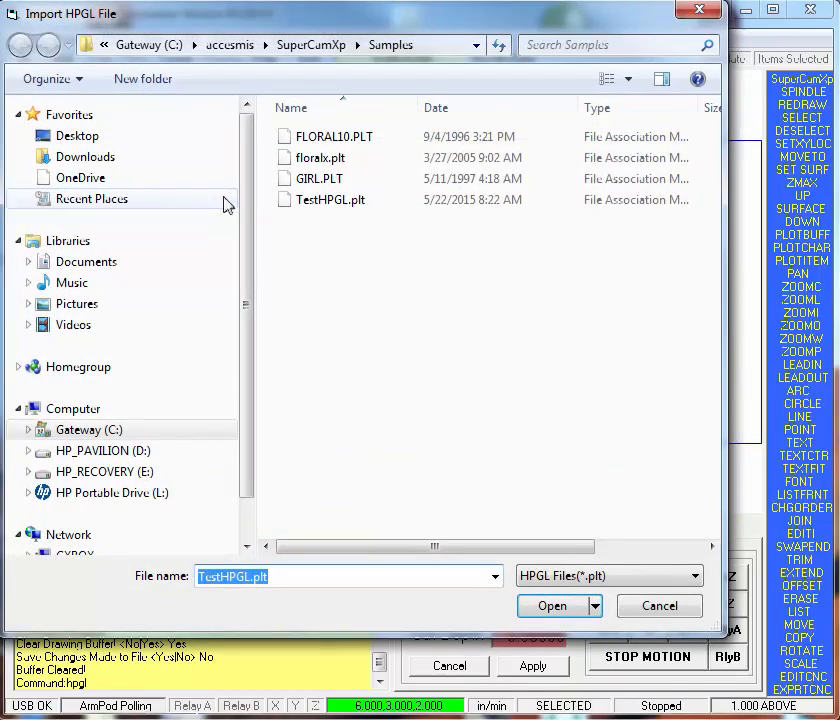
Step: Import TestHPGL.plt back into the cleared drawing buffer
{"action": "left_click", "coordinate": [552, 606]}
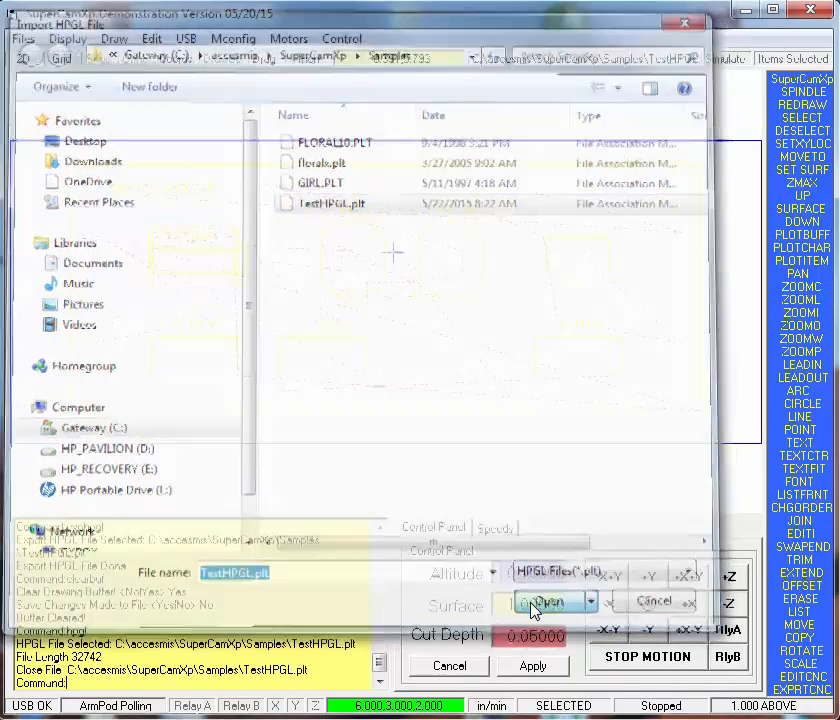
{"action": "left_click", "coordinate": [540, 600]}
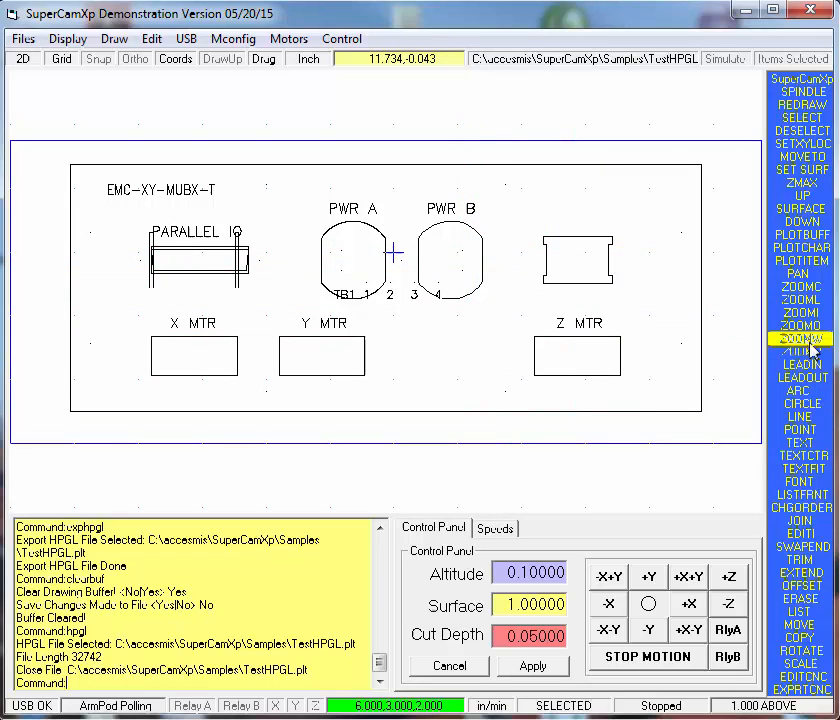
Step: Zoom to a window area and switch the drawing from 2D to the 3D perspective view
{"action": "left_click", "coordinate": [800, 340]}
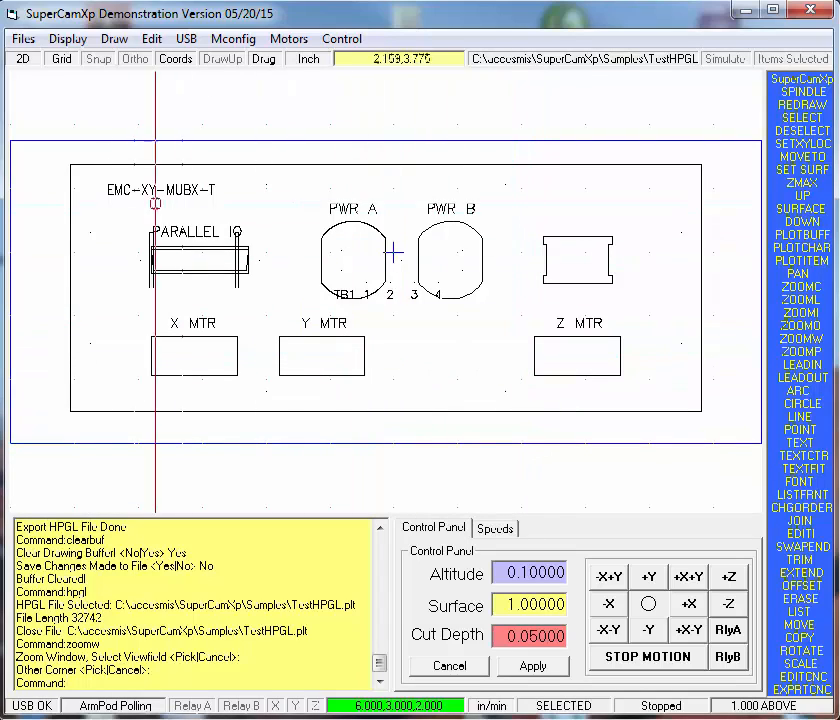
{"action": "left_click", "coordinate": [22, 58]}
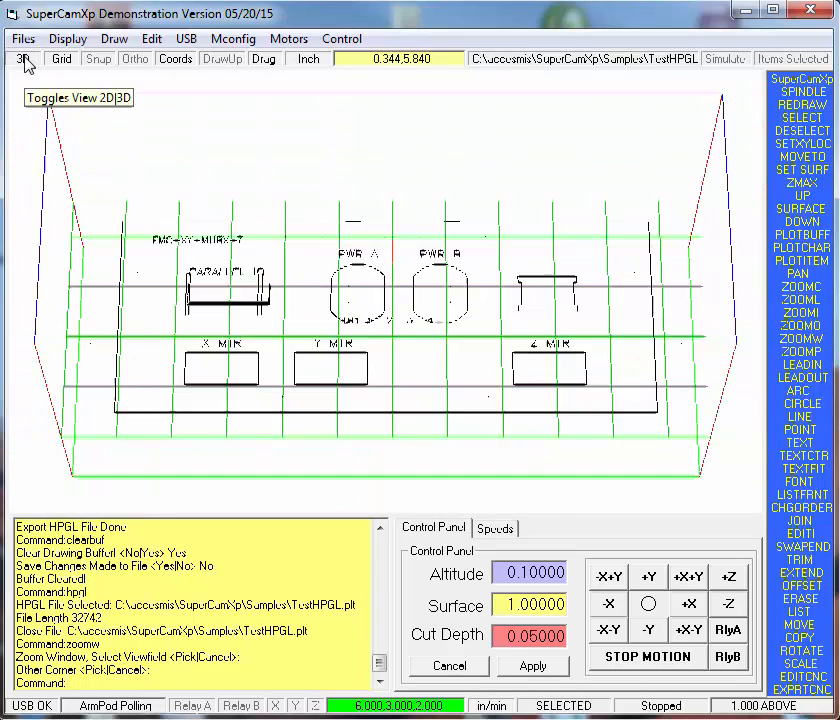